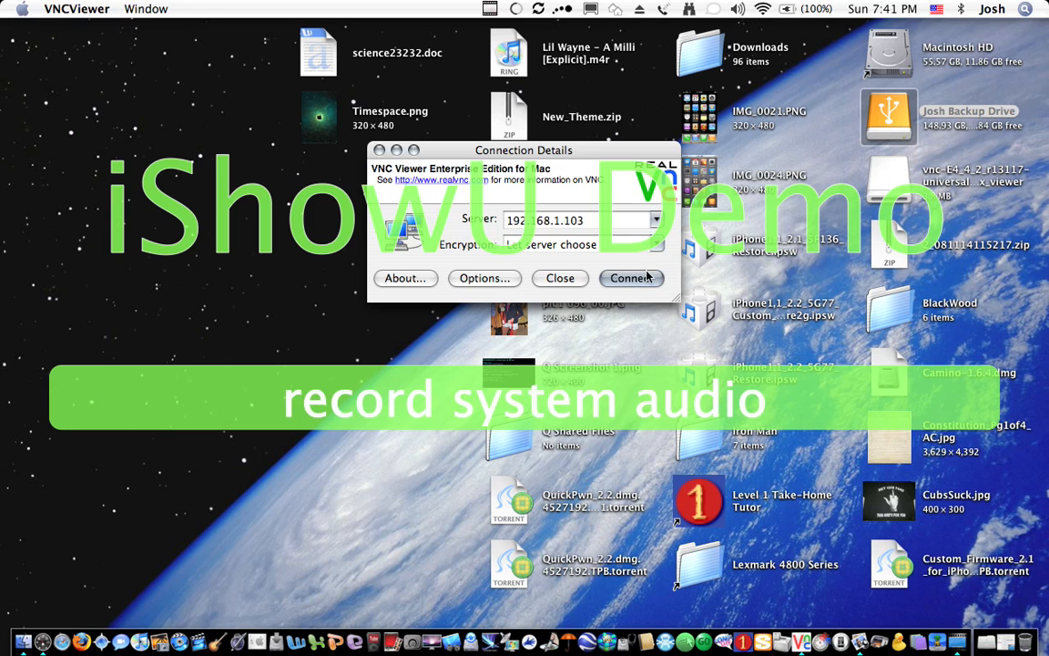
mouse_move(630, 277)
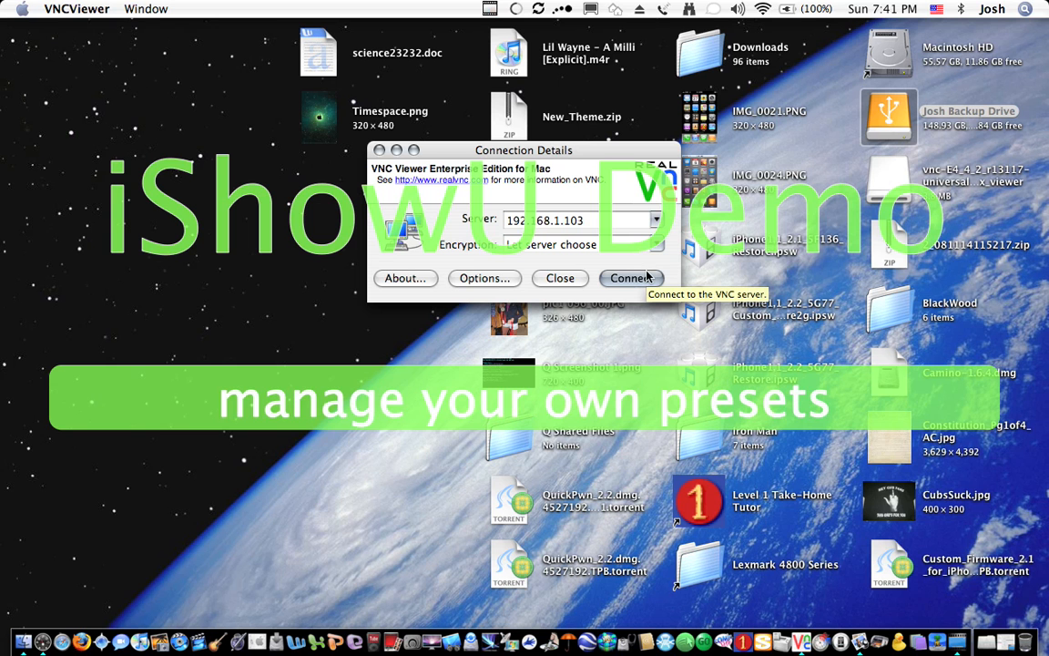
Connect to the iPhone's VNC server at 192.168.1.103 so its lock screen appears.
click(630, 277)
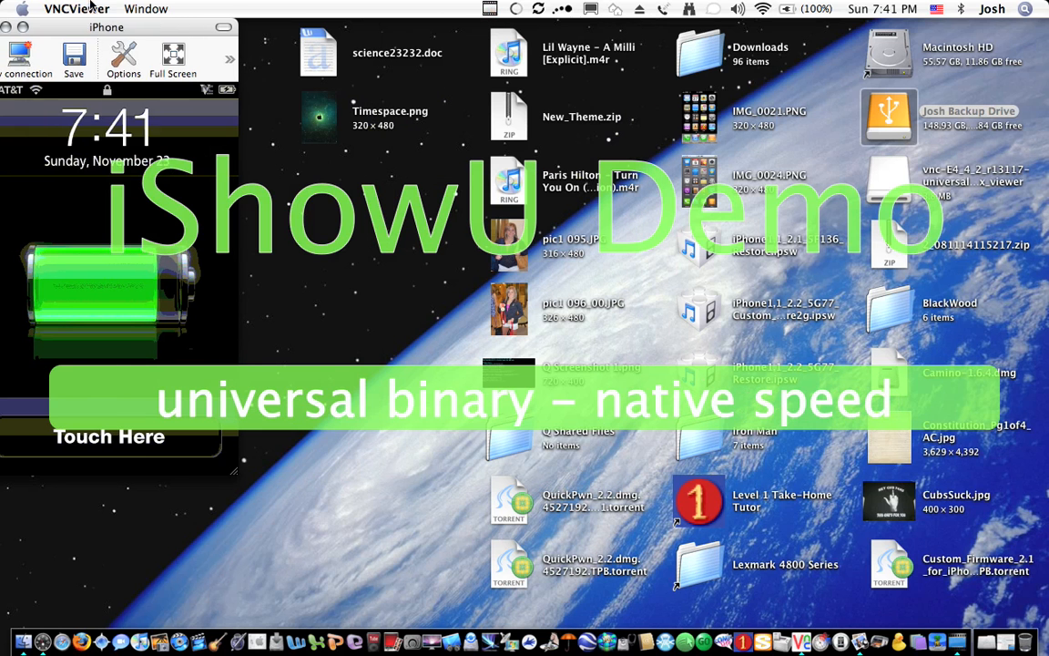
Unlock the mirrored iPhone, then find and launch 'pusher' via Spotlight.
drag(105, 26, 190, 25)
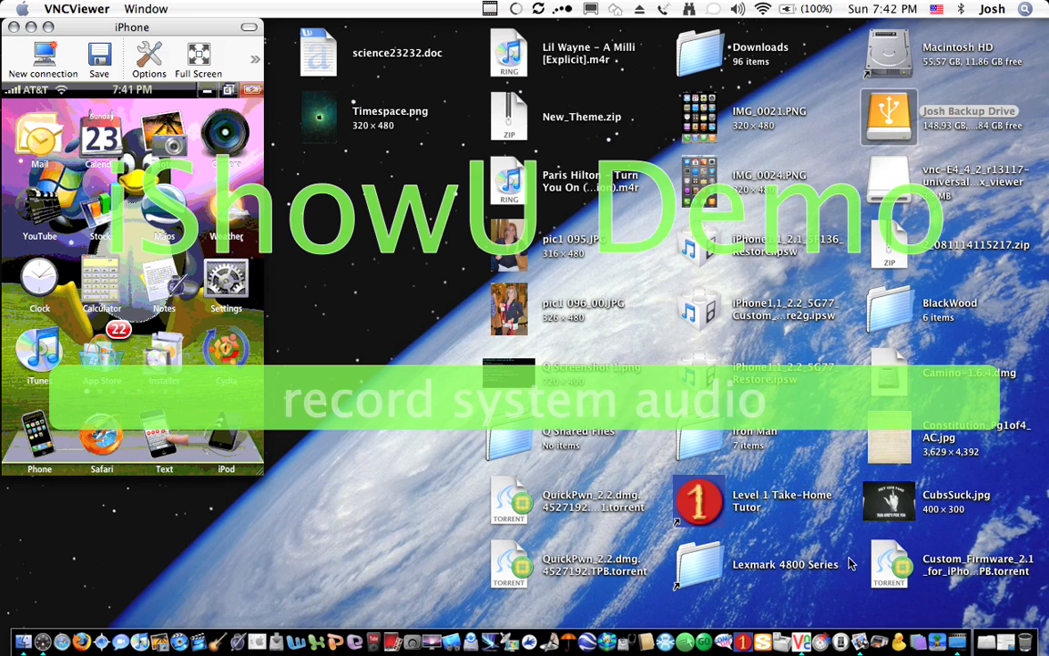
click(1023, 7)
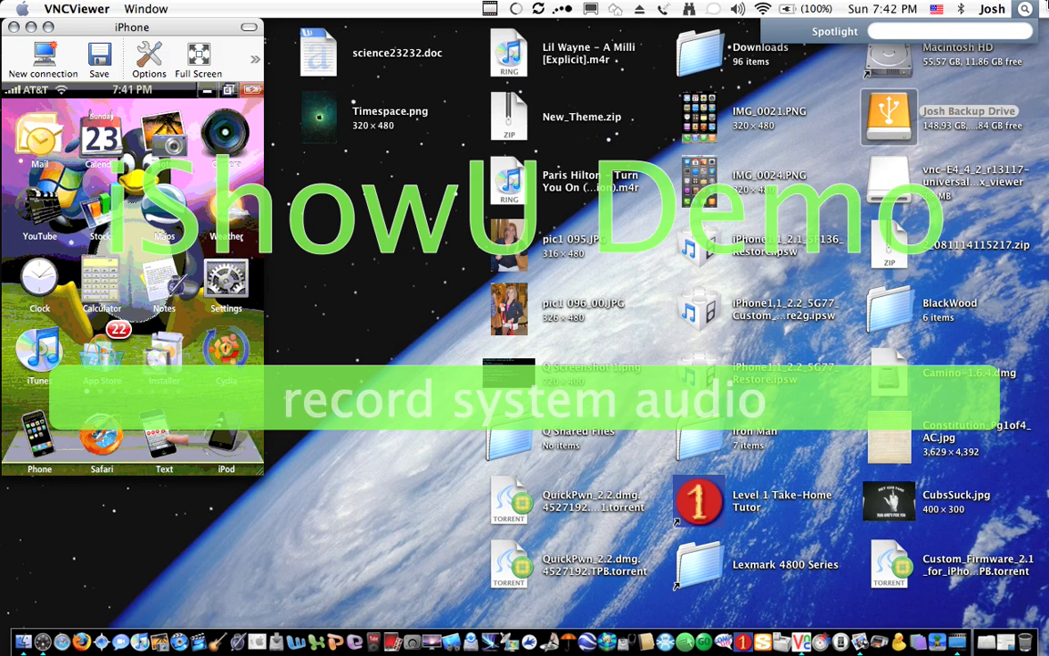
text(pusher)
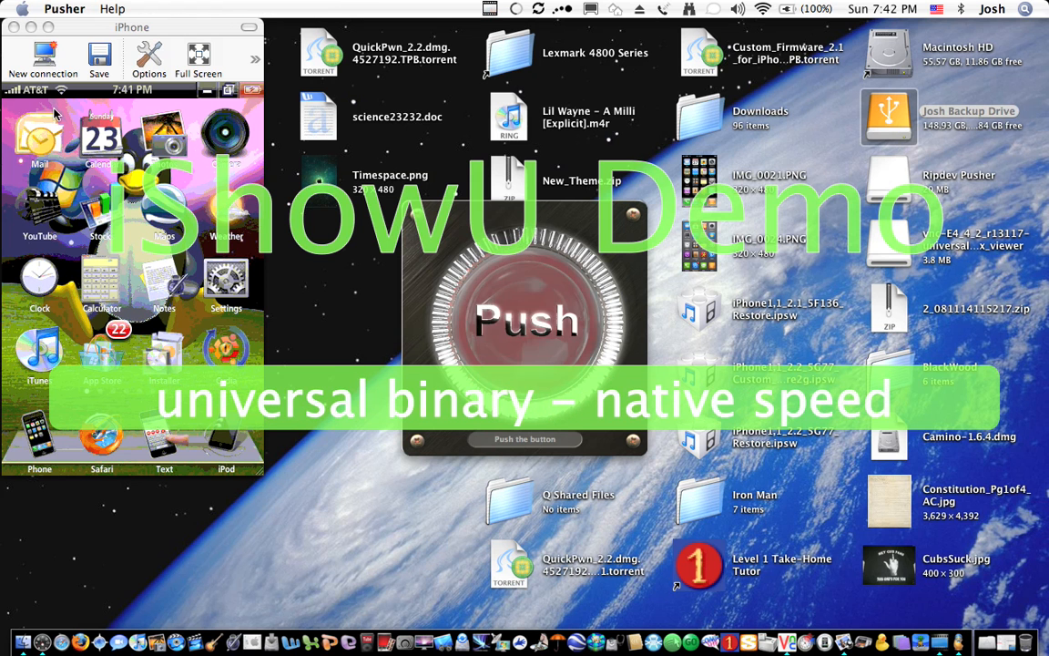
click(525, 320)
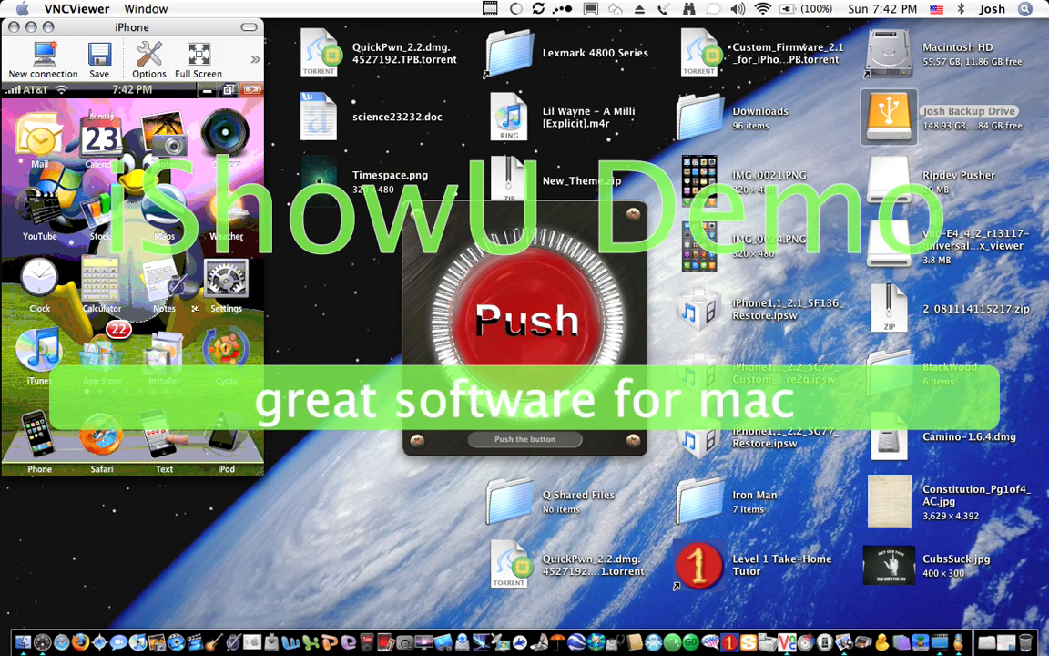
mouse_move(194, 319)
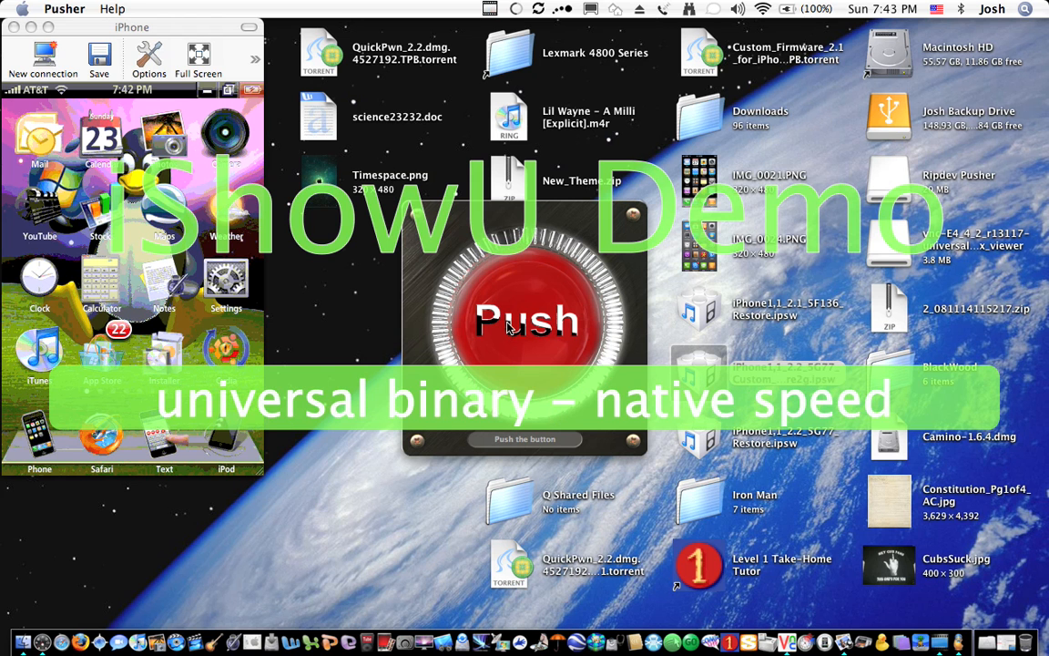
Start the jailbreak with the red Push button so Pusher looks for firmware.
click(525, 324)
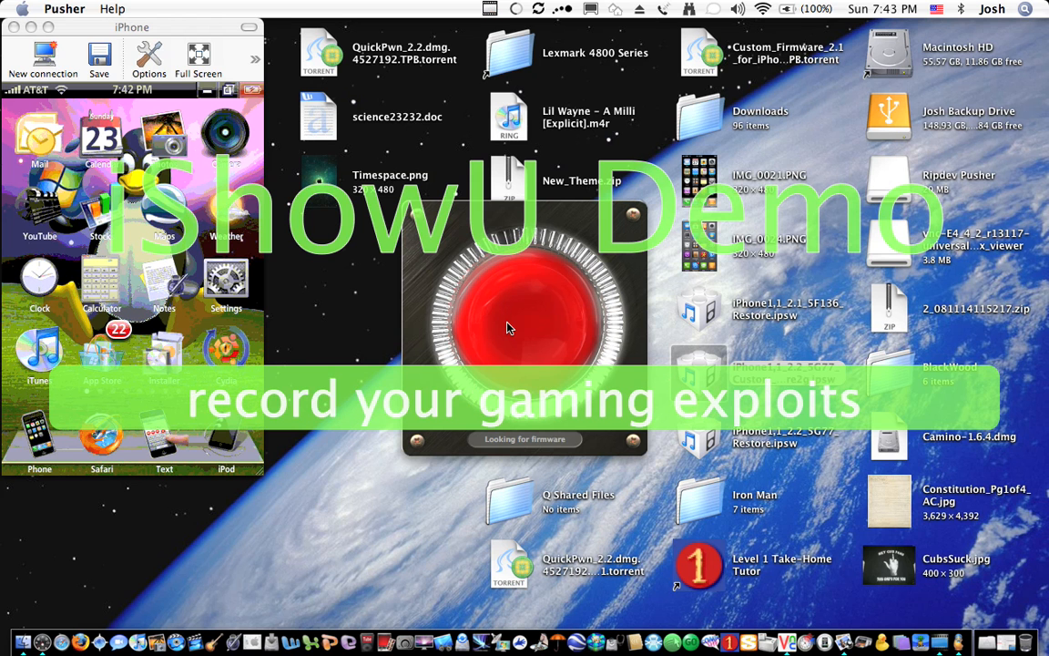
mouse_move(954, 612)
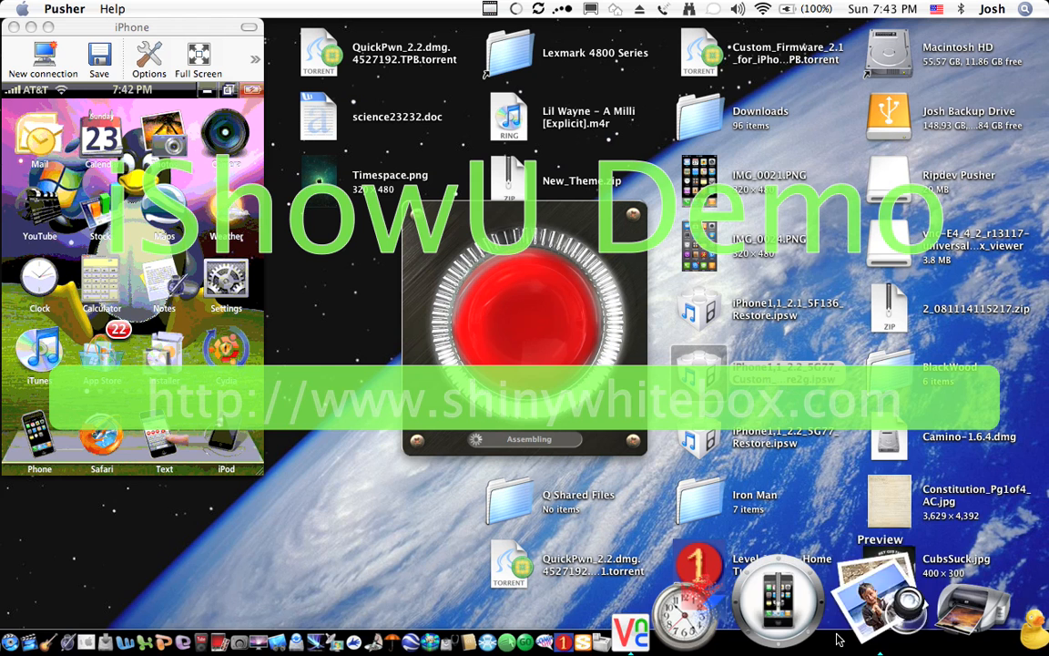
Quit VNCViewer from the Dock while Pusher assembles firmware.
right_click(776, 597)
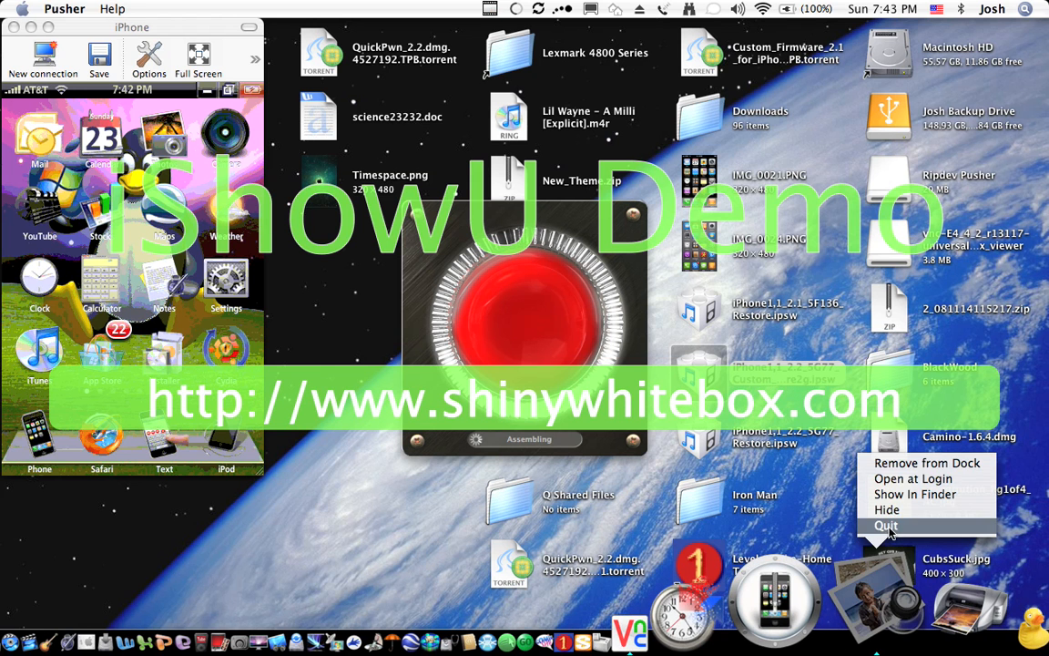
click(885, 525)
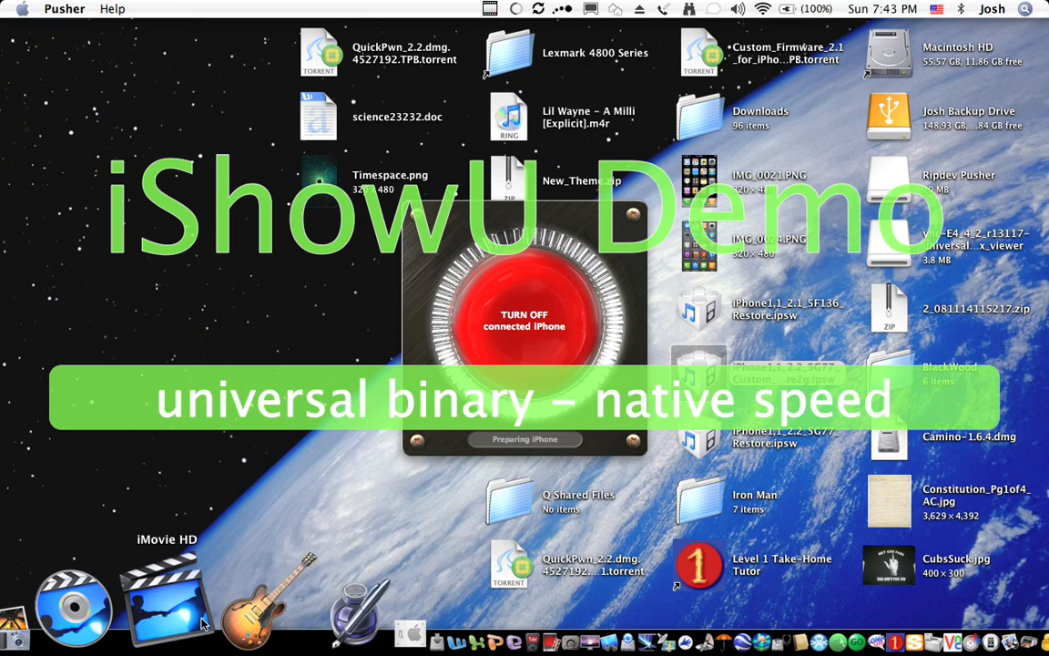
Launch iMovie HD and switch the new project to the live iSight camera feed.
click(167, 601)
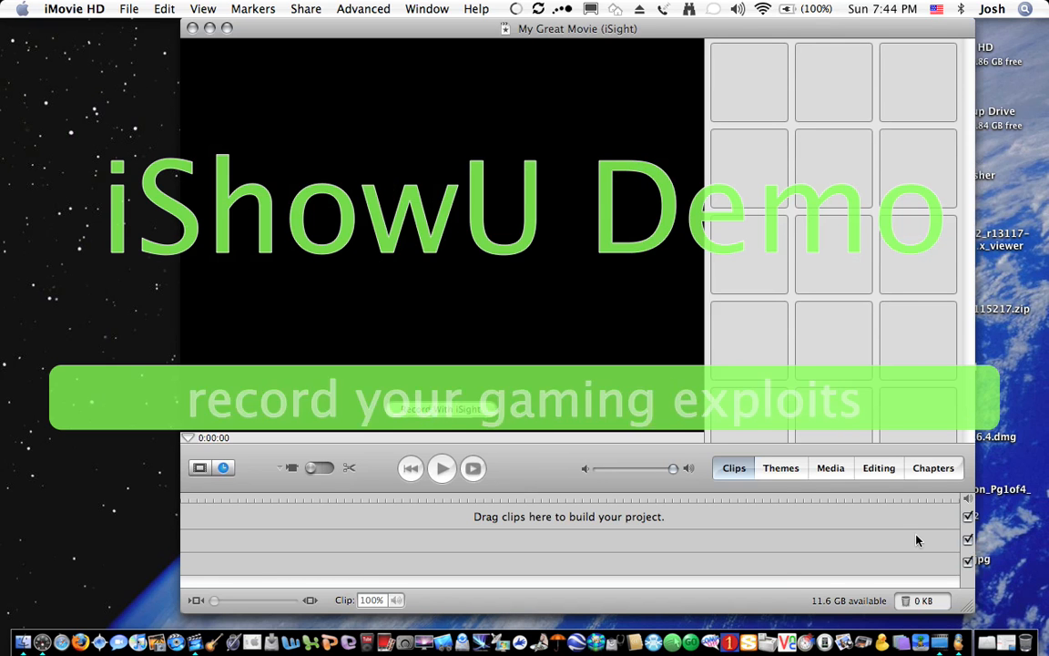
click(441, 466)
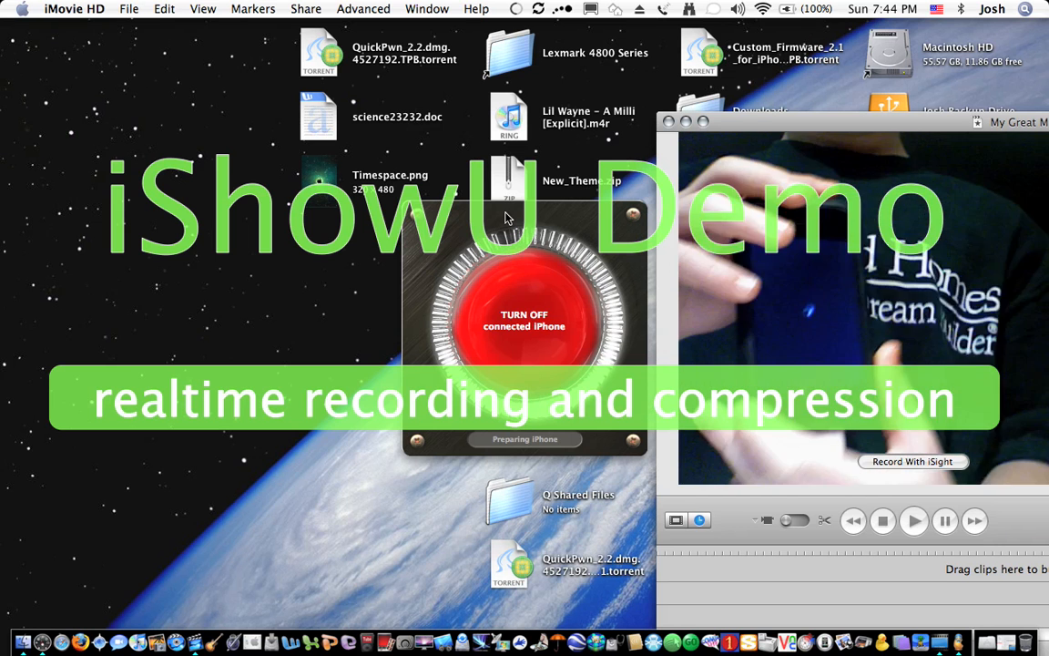
Confirm Pusher's prompts through to completion, leaving it asking to connect an iPhone.
click(525, 318)
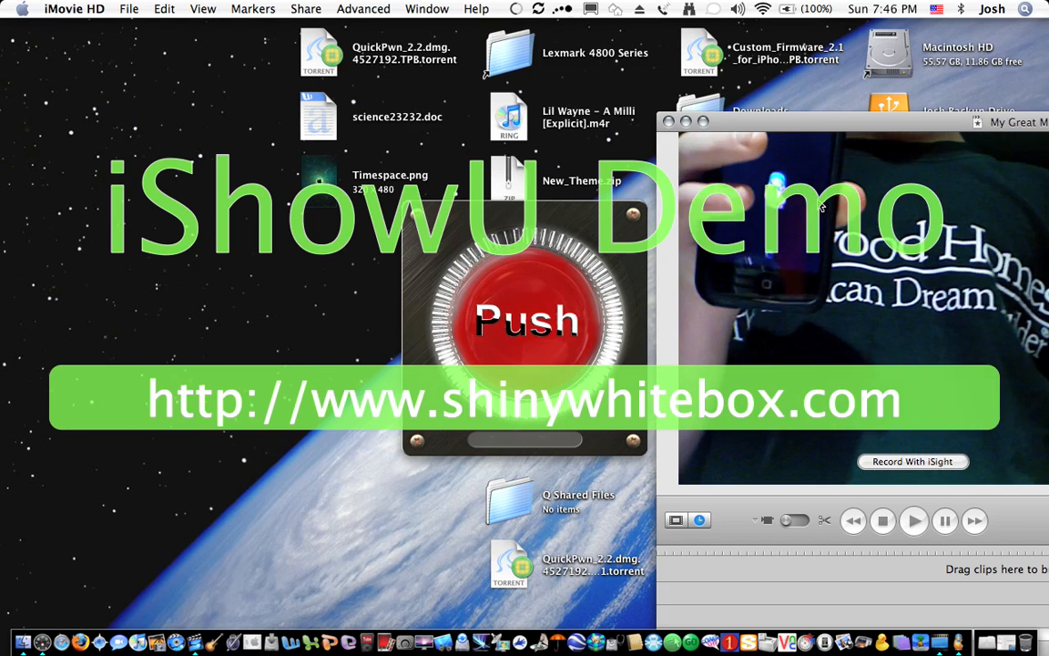
click(524, 321)
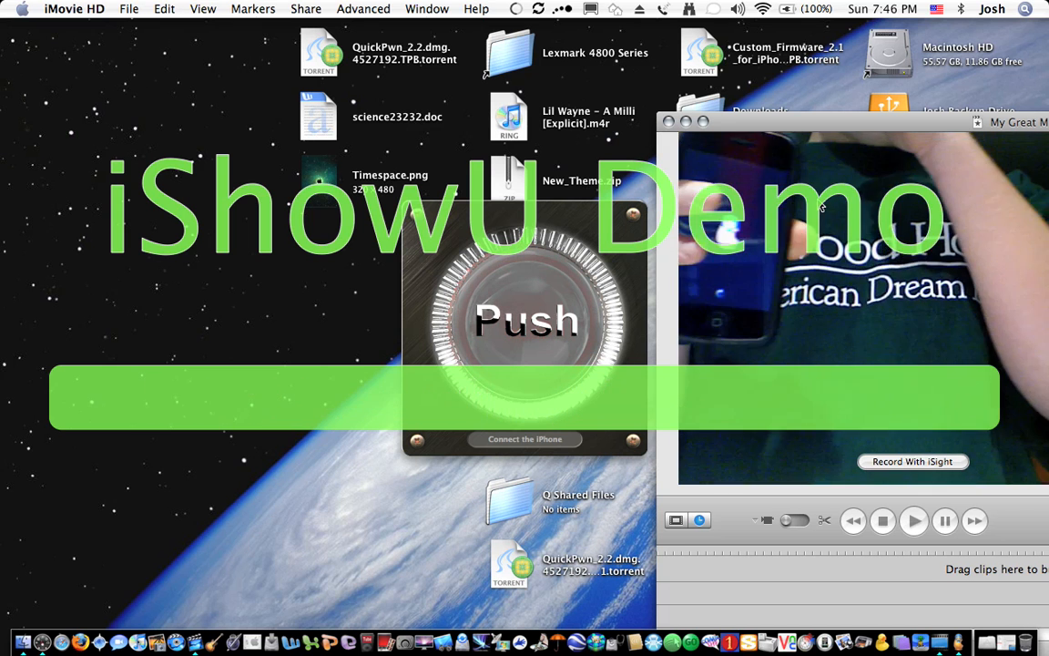